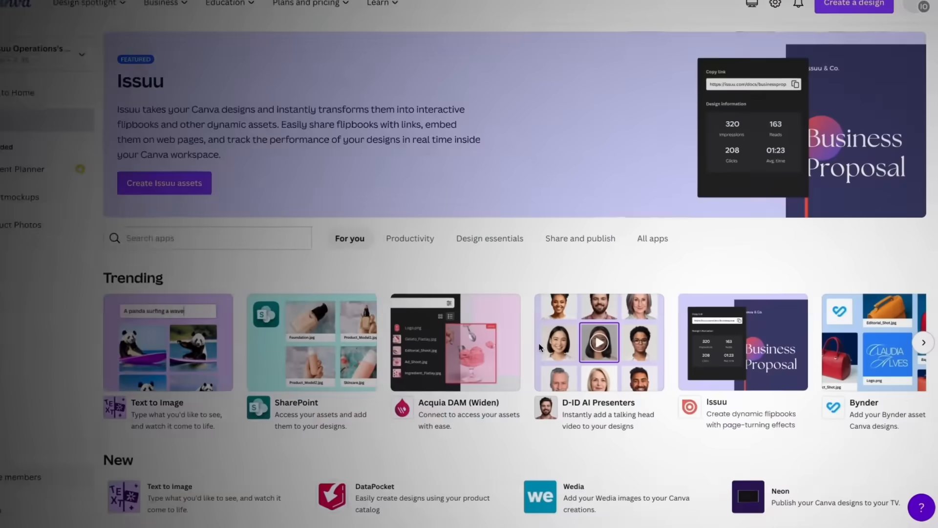
Open the Issuu app's details from the Trending section of the Apps marketplace
left_click(742, 342)
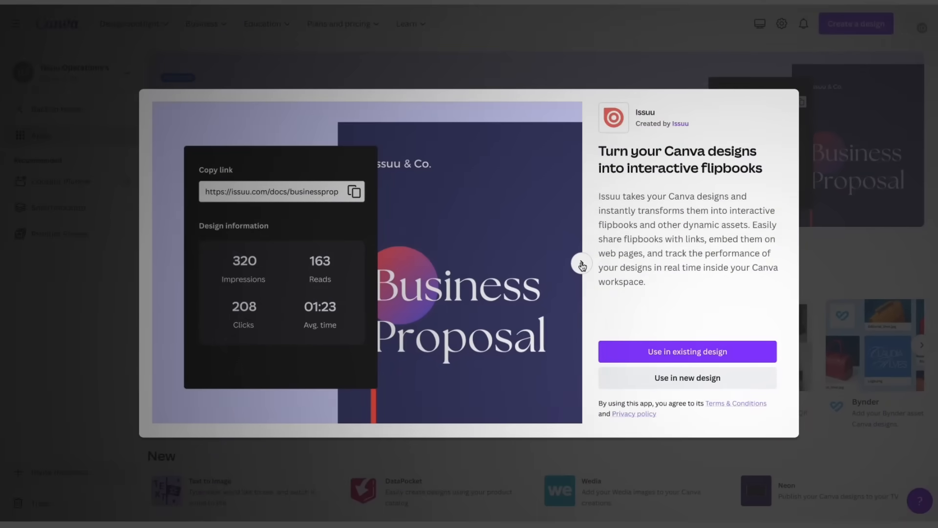
Use Issuu in the existing Saatchi Art design so its panel opens in the editor
left_click(687, 351)
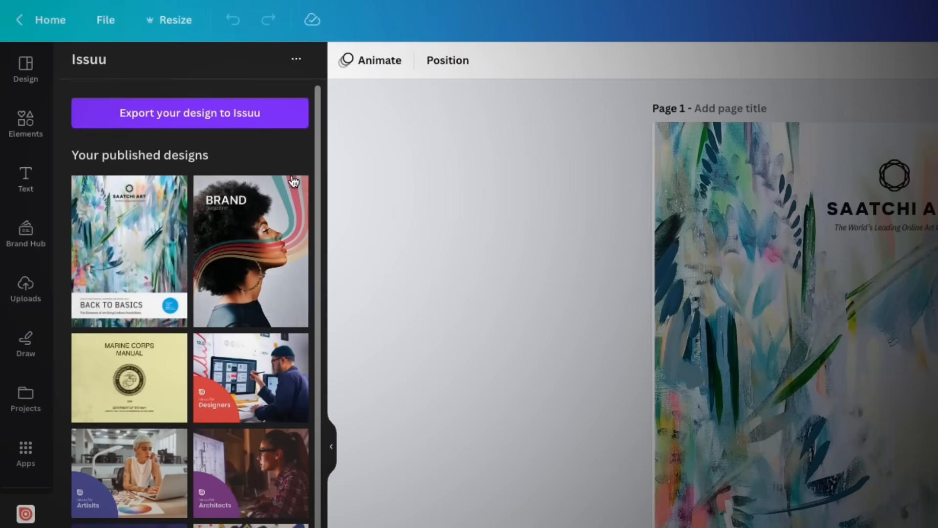
Export the design to Issuu as a standard PDF with all 10 pages
left_click(189, 112)
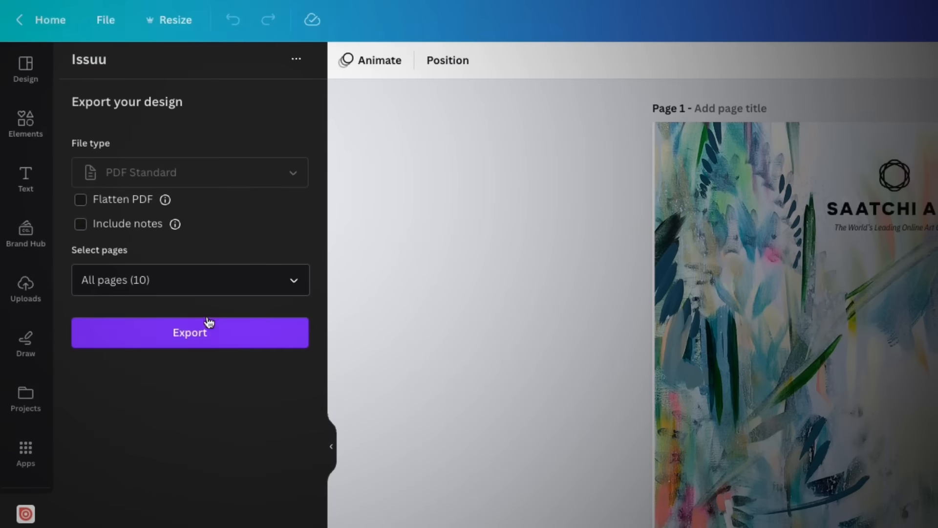
mouse_move(190, 333)
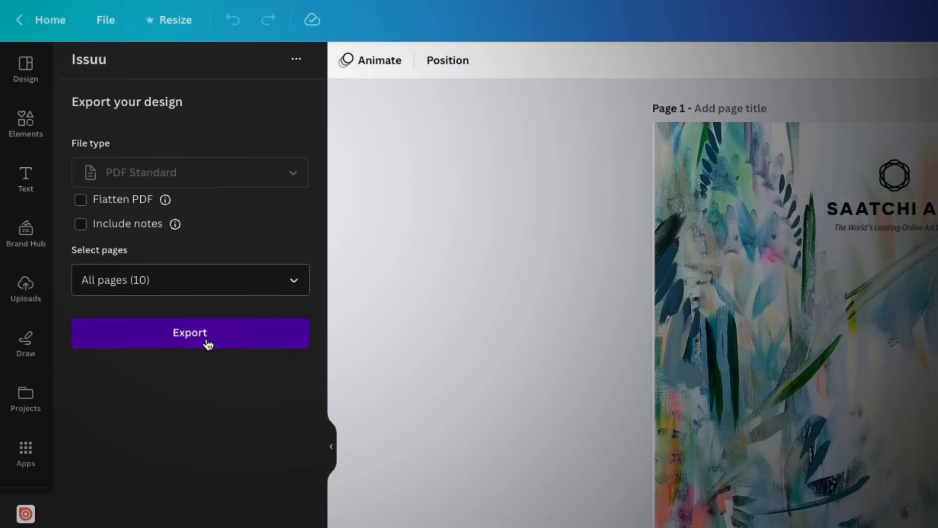
left_click(189, 332)
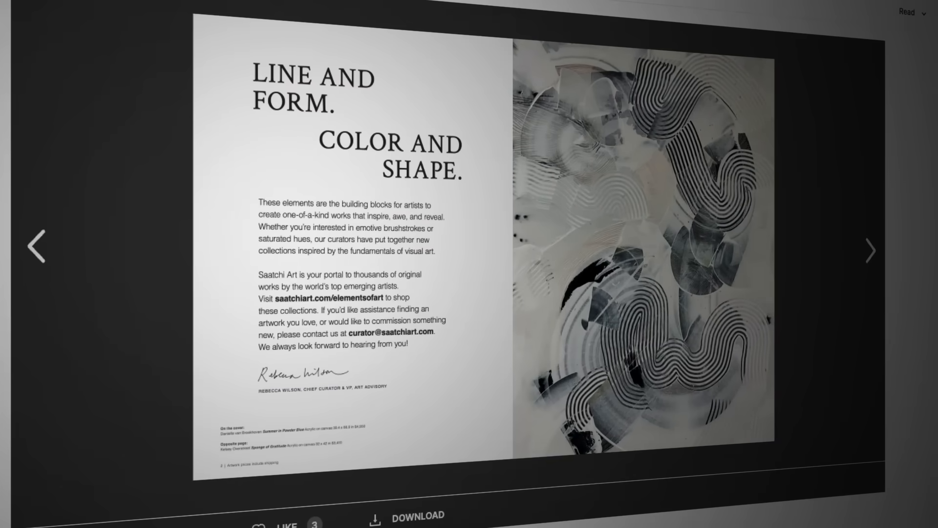
Flip through the flipbook's spreads from Line and Form to All in the Details
left_click(868, 250)
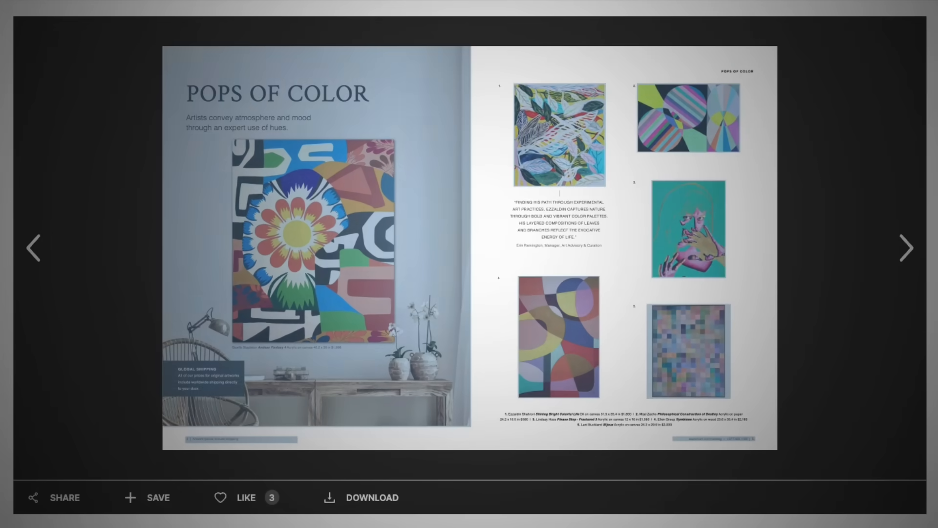
left_click(907, 247)
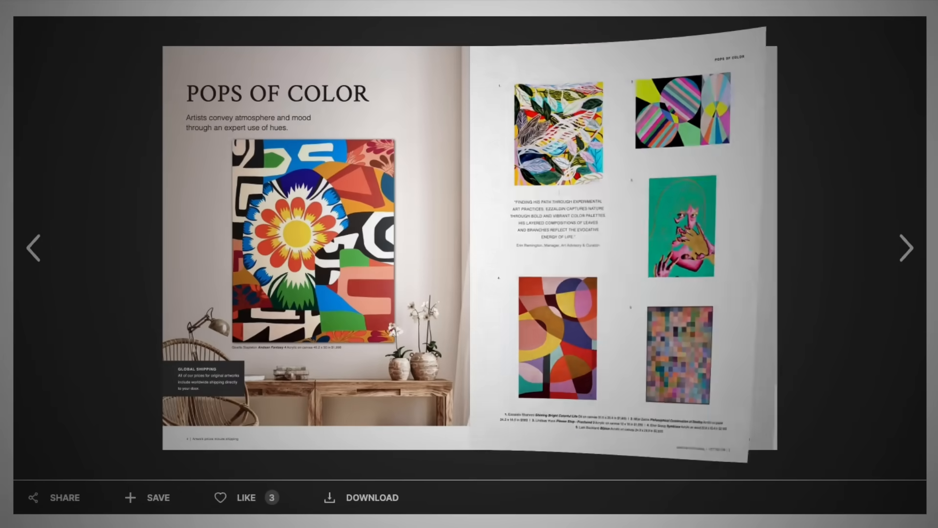
left_click(905, 248)
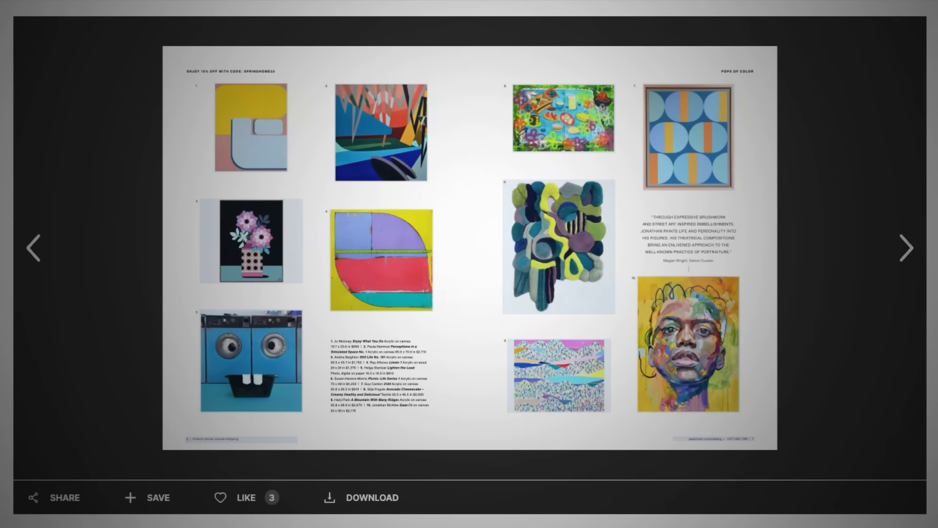
left_click(907, 248)
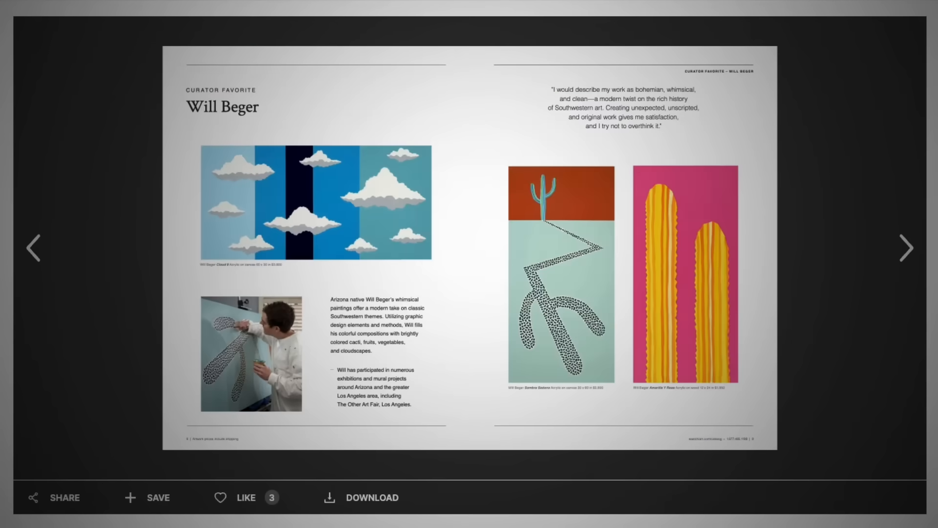
left_click(906, 247)
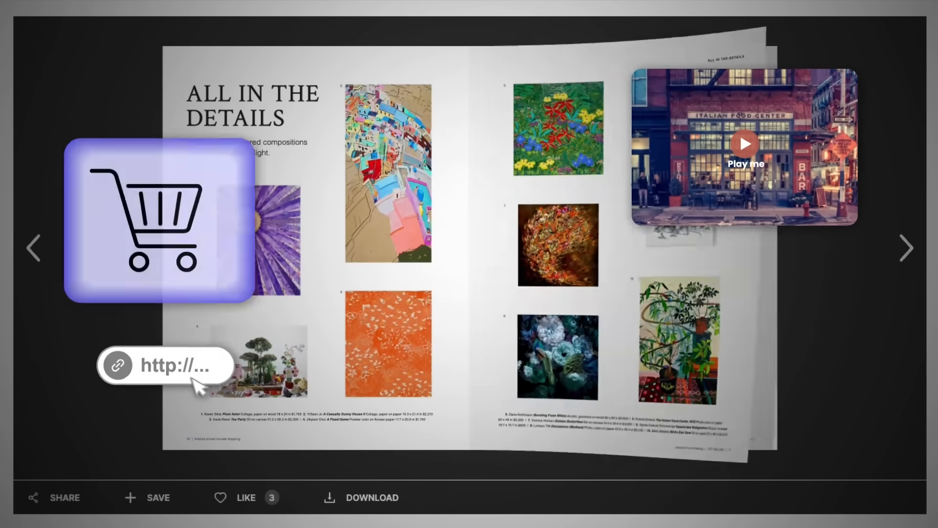
left_click(905, 248)
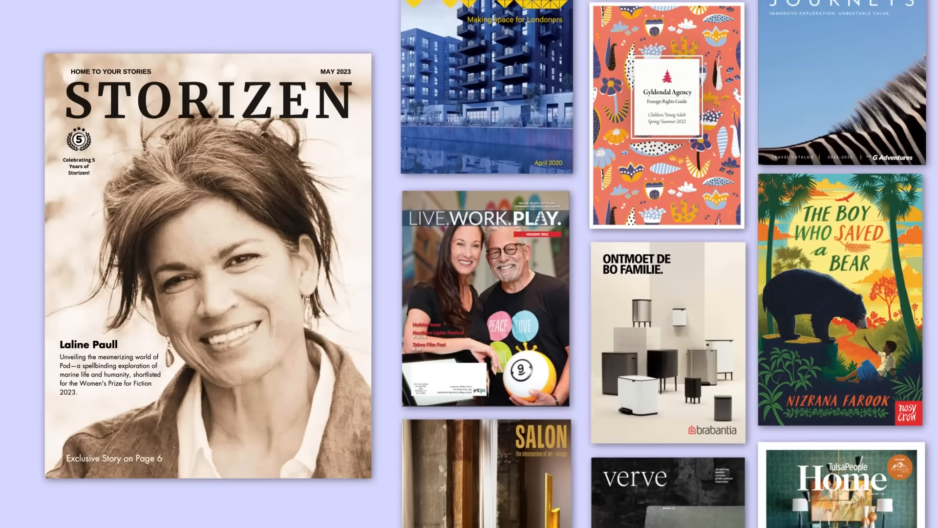
Reveal the Back to Basics flipbook's copy link and stats: 200 reads, 5000 impressions, 500 clicks
scroll("down", 3)
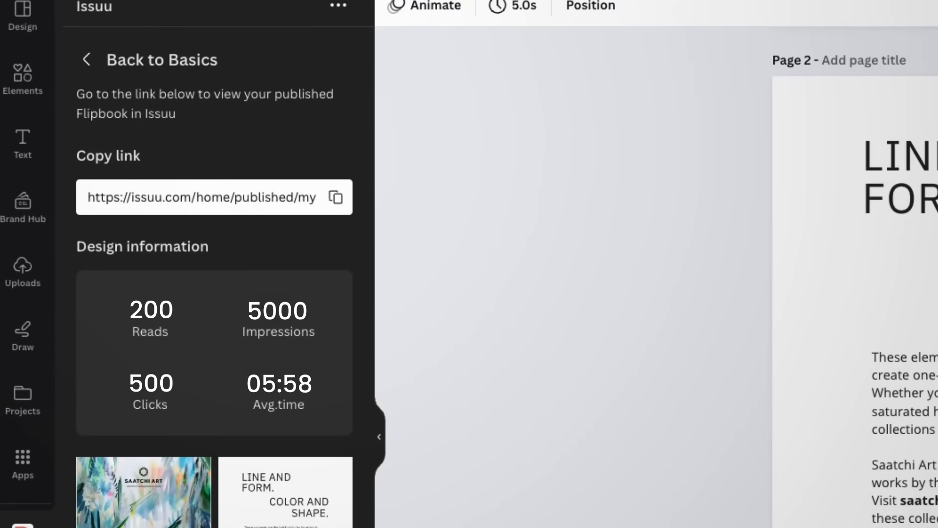
Scroll to page 4 and select the Pops of Color heading and its subtitle
scroll("down", 3)
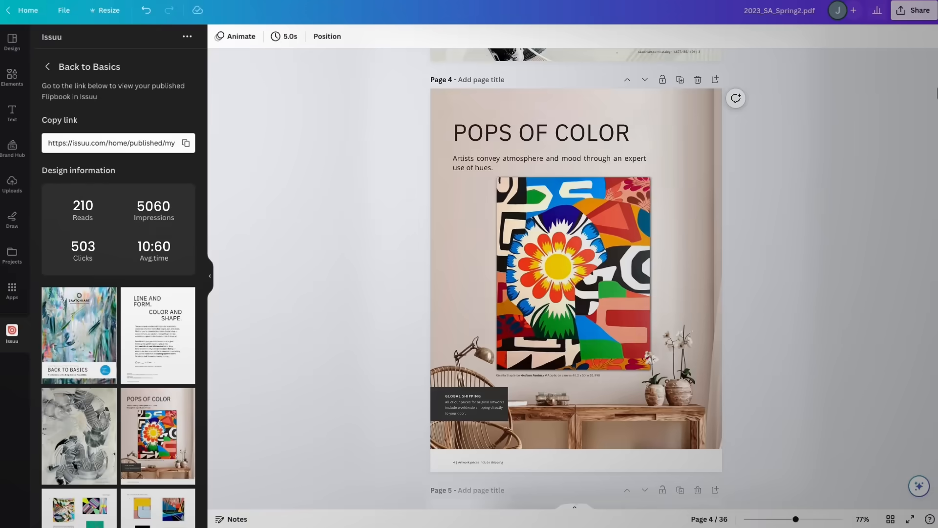
left_click(539, 132)
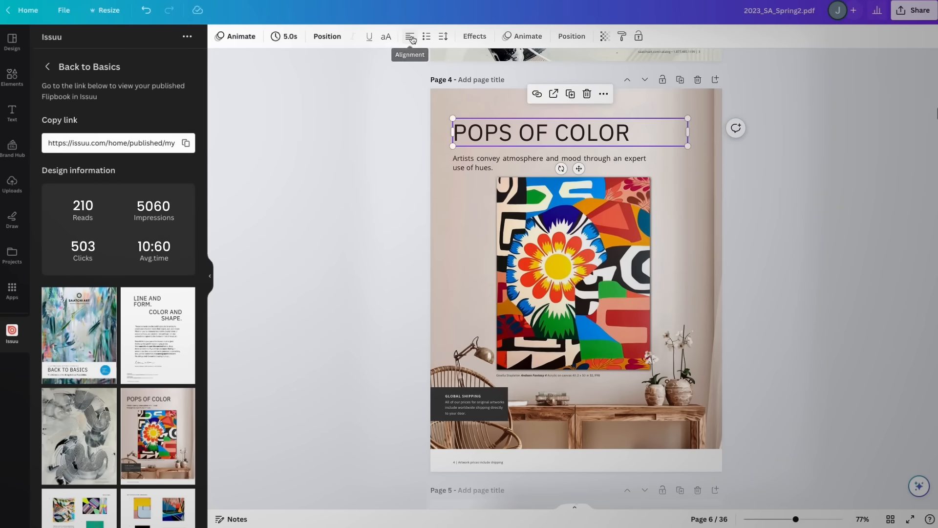
left_click(548, 162)
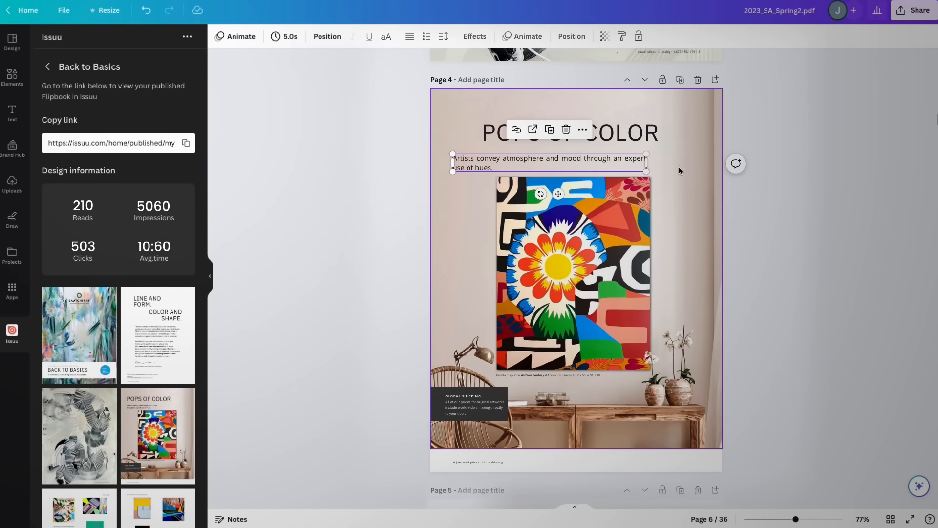